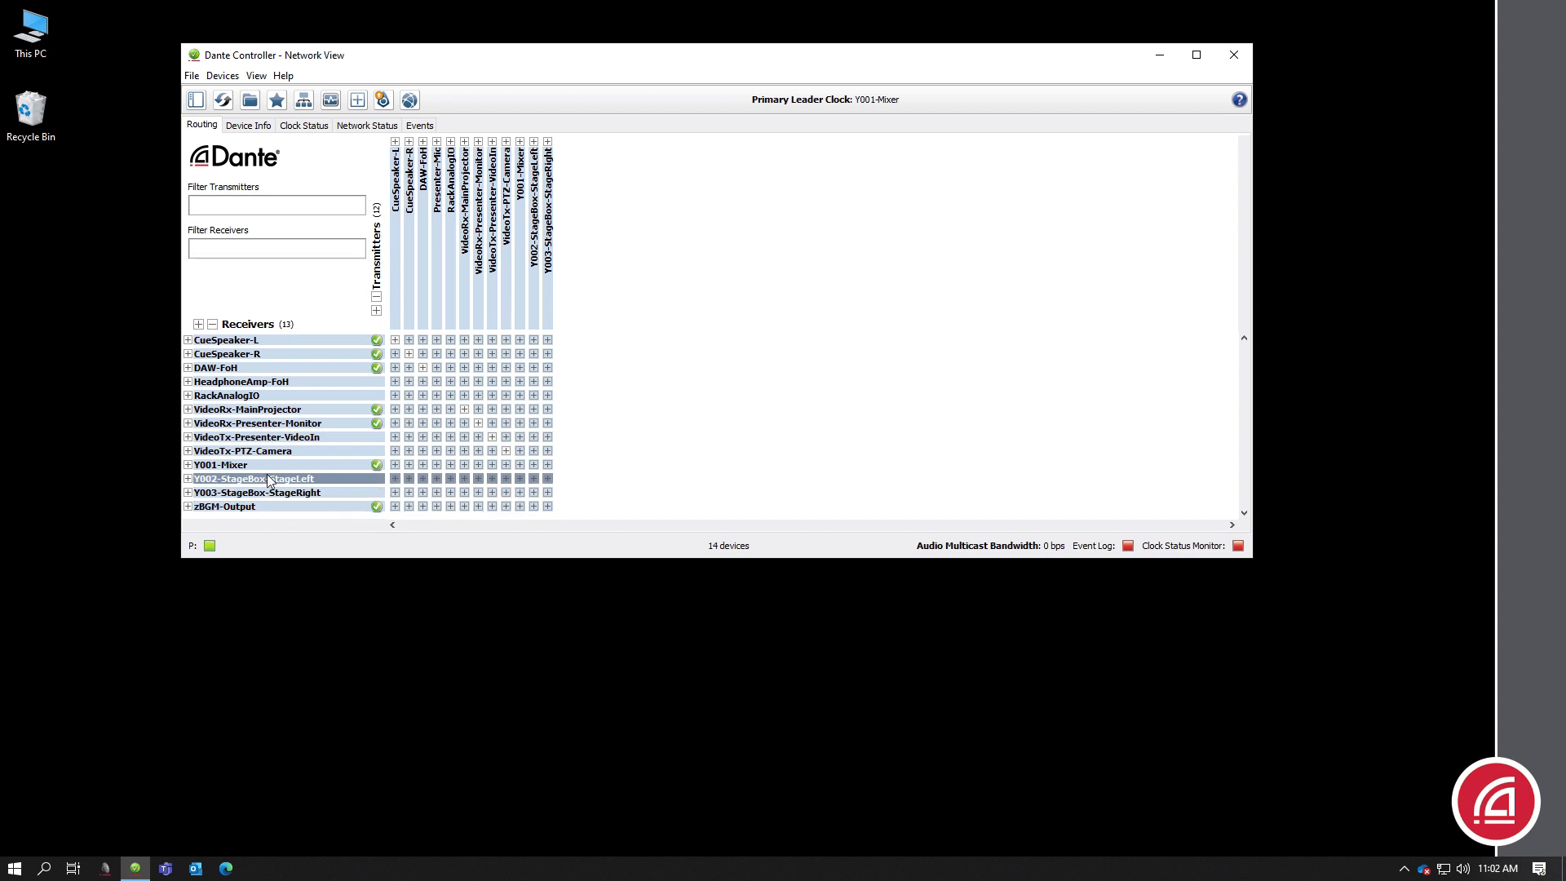
Step: Open the Y001-Mixer Device View from the Network View receivers list
double_click(218, 464)
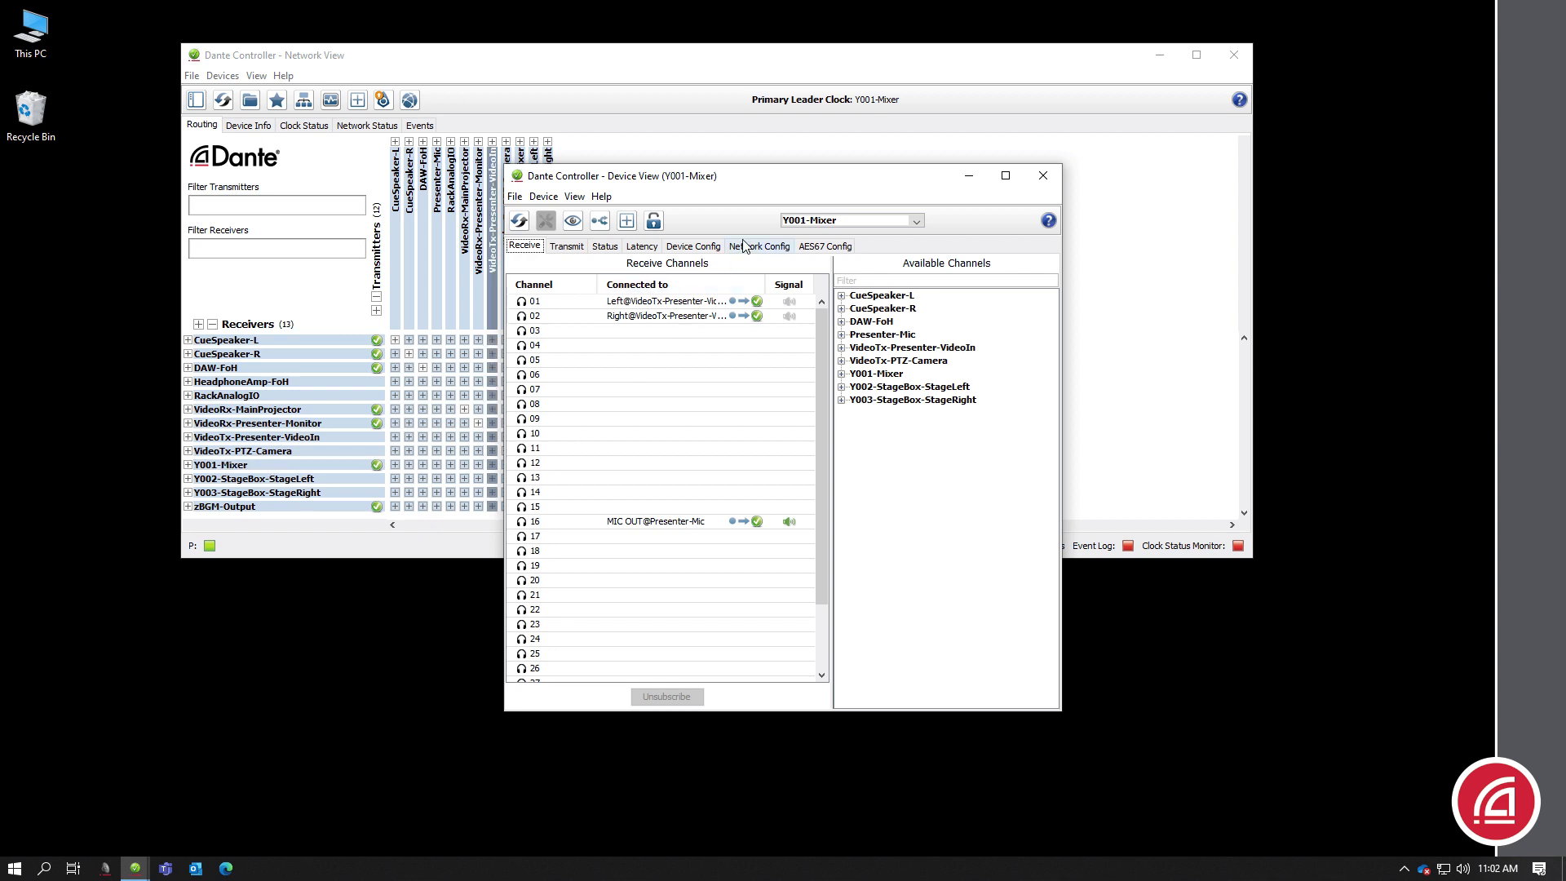
Step: Show Y001-Mixer's Network Config tab, showing Switched redundancy and automatic addressing, and move the window aside
click(759, 246)
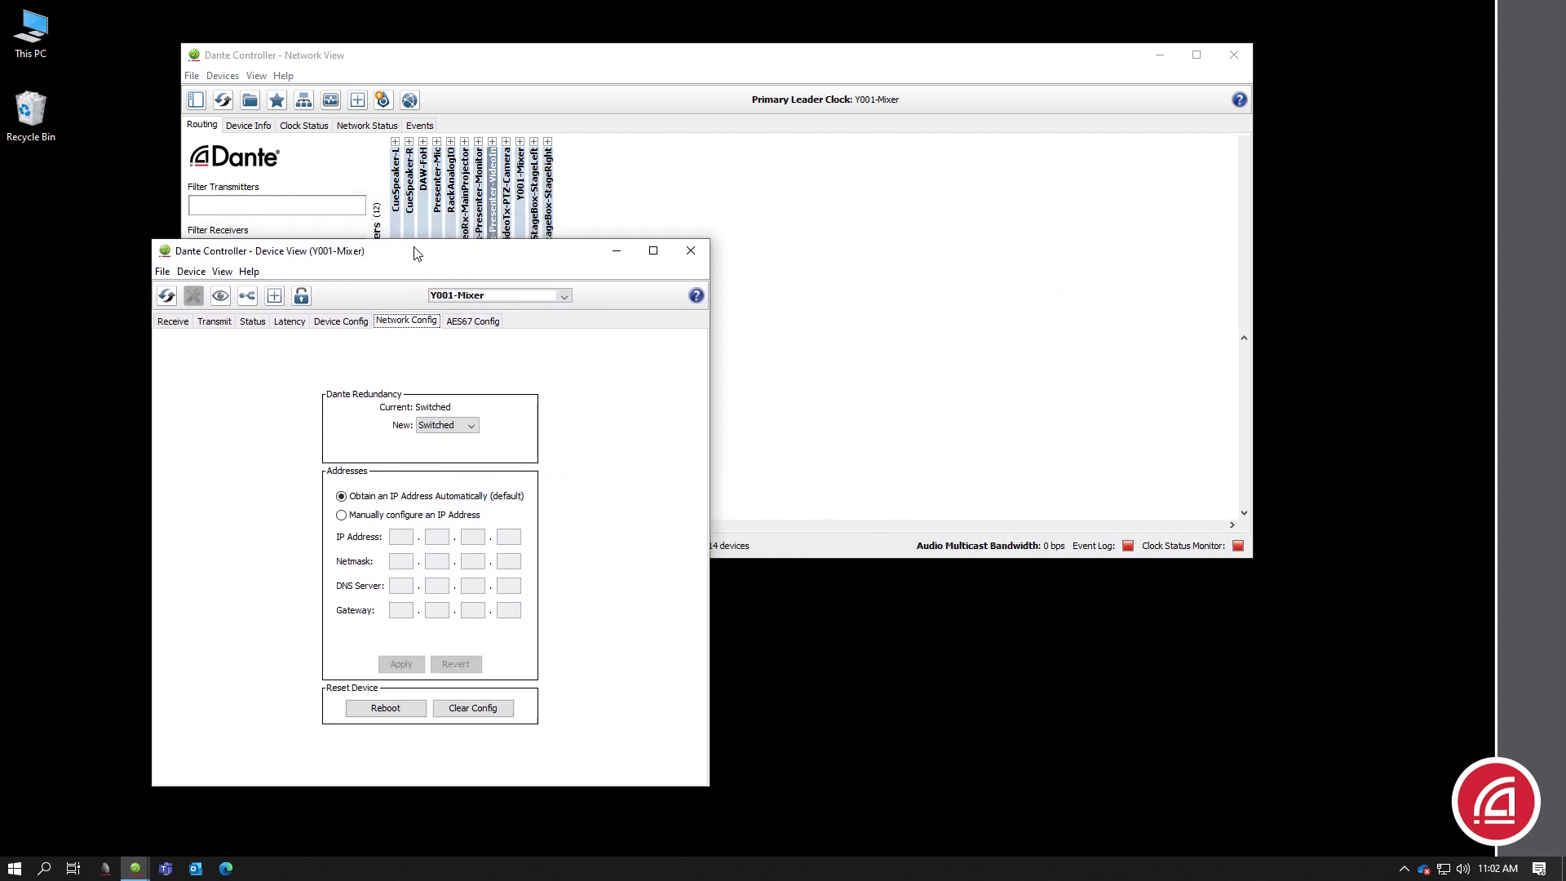
drag(414, 250, 411, 257)
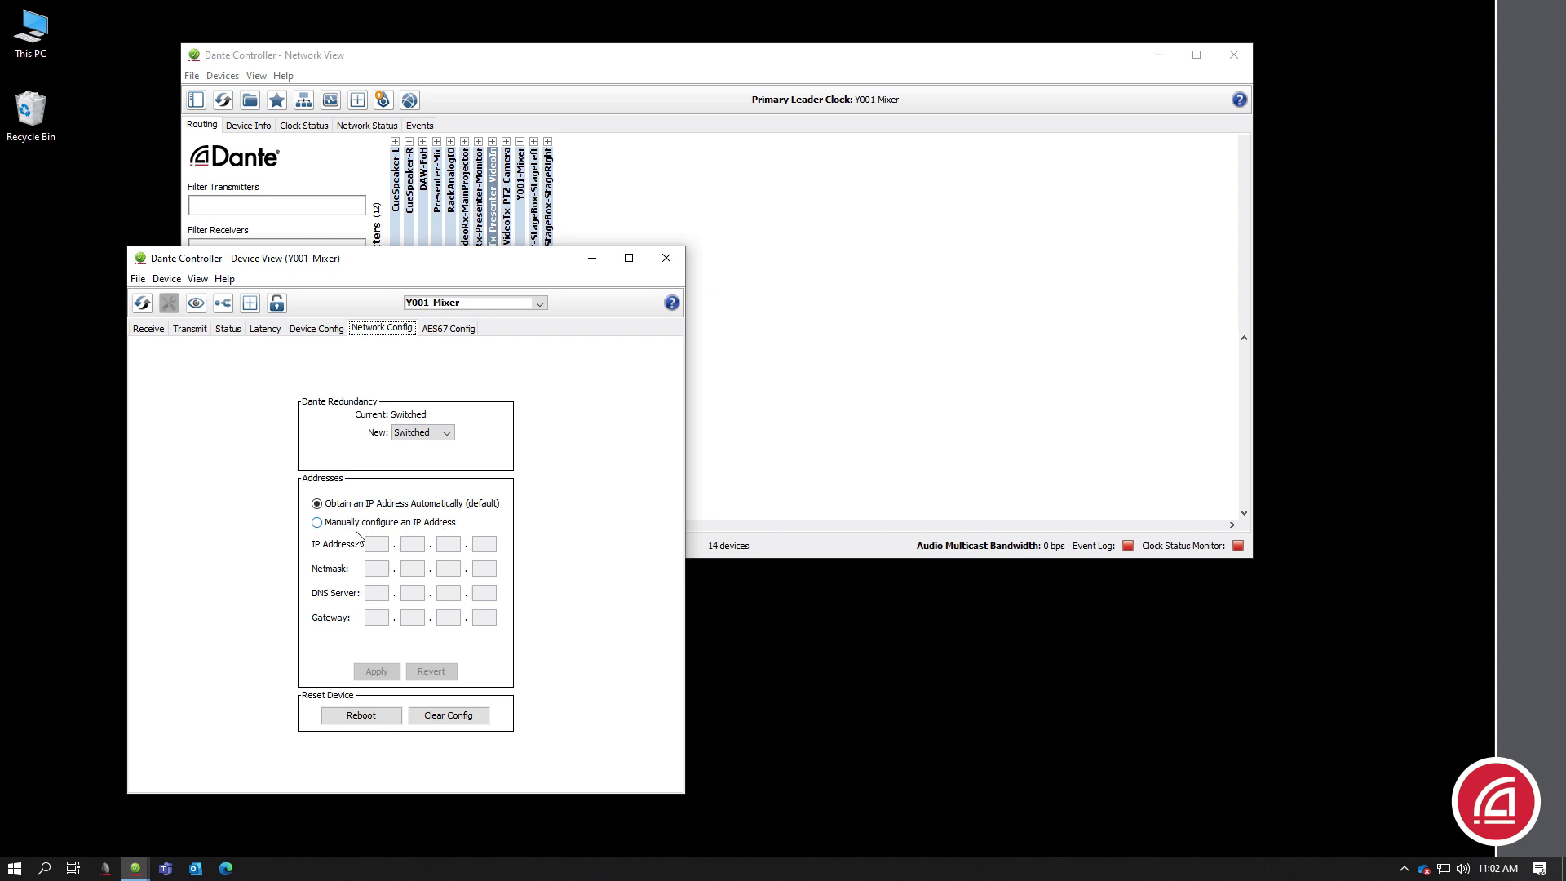
Step: Set Y001-Mixer to manual IP 192.168.0.15, netmask 255.255.255.0, and refocus Network View
click(316, 522)
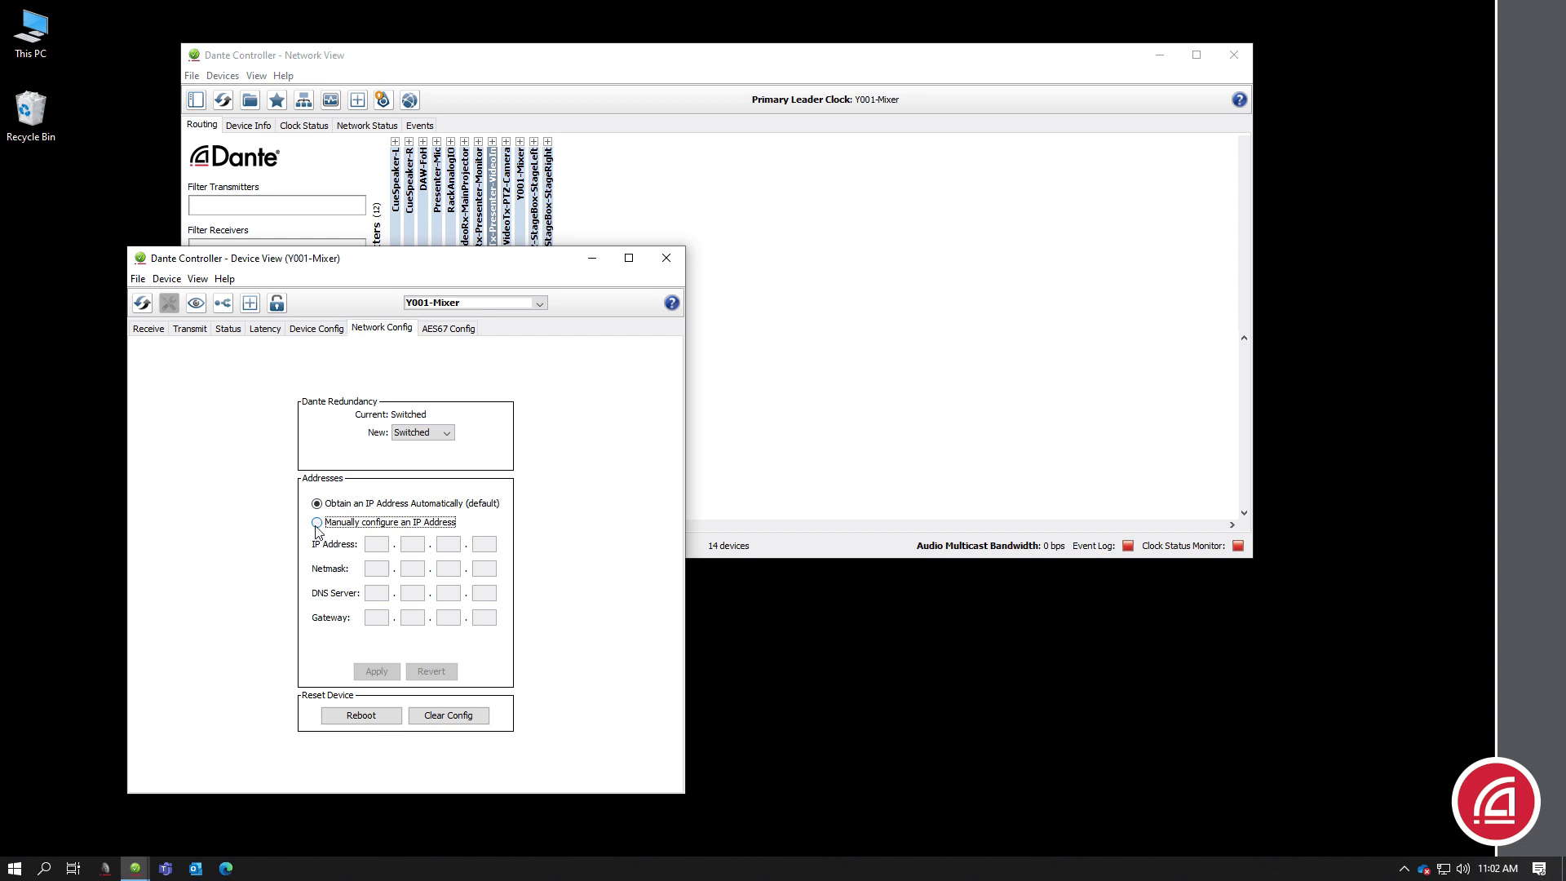
text(192)
click(413, 543)
text(168)
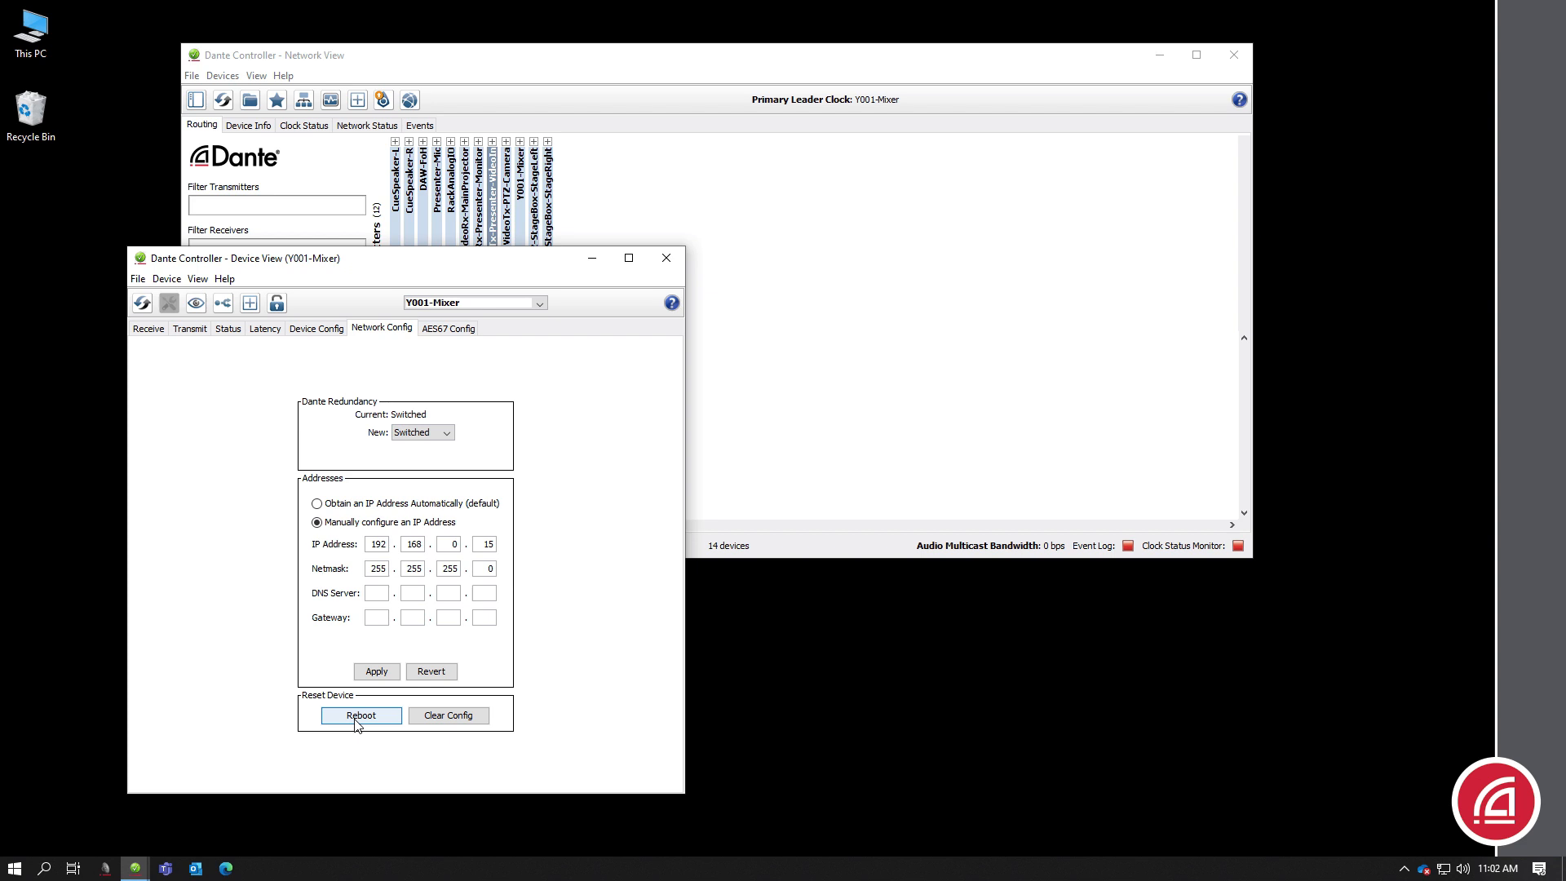
click(316, 502)
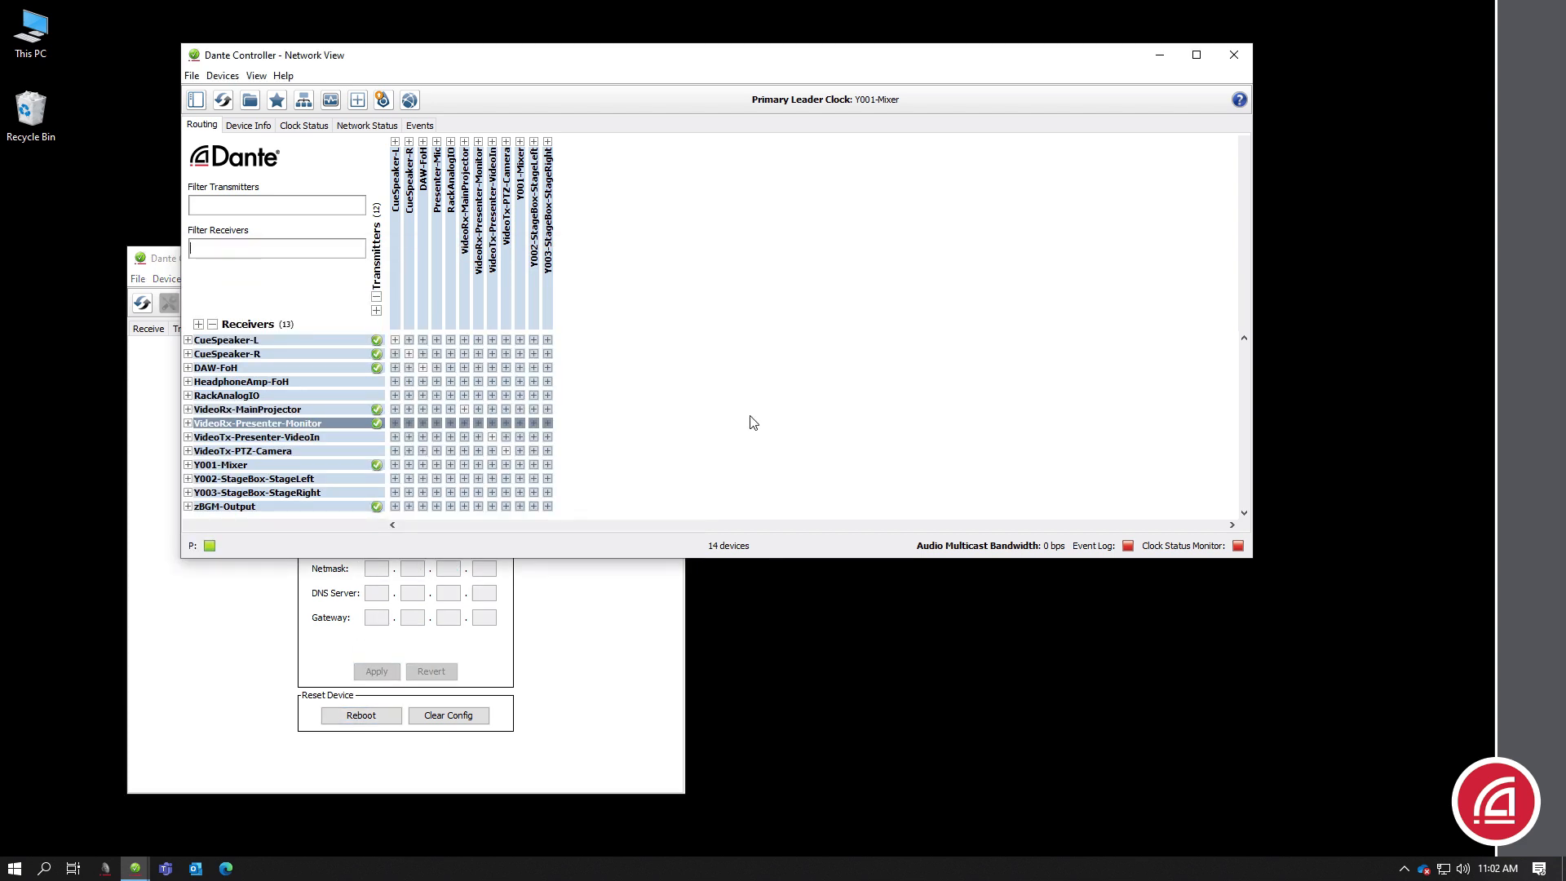
Step: Open RackAnalogIO's Device View and inspect its Dante Redundancy mode options
double_click(225, 396)
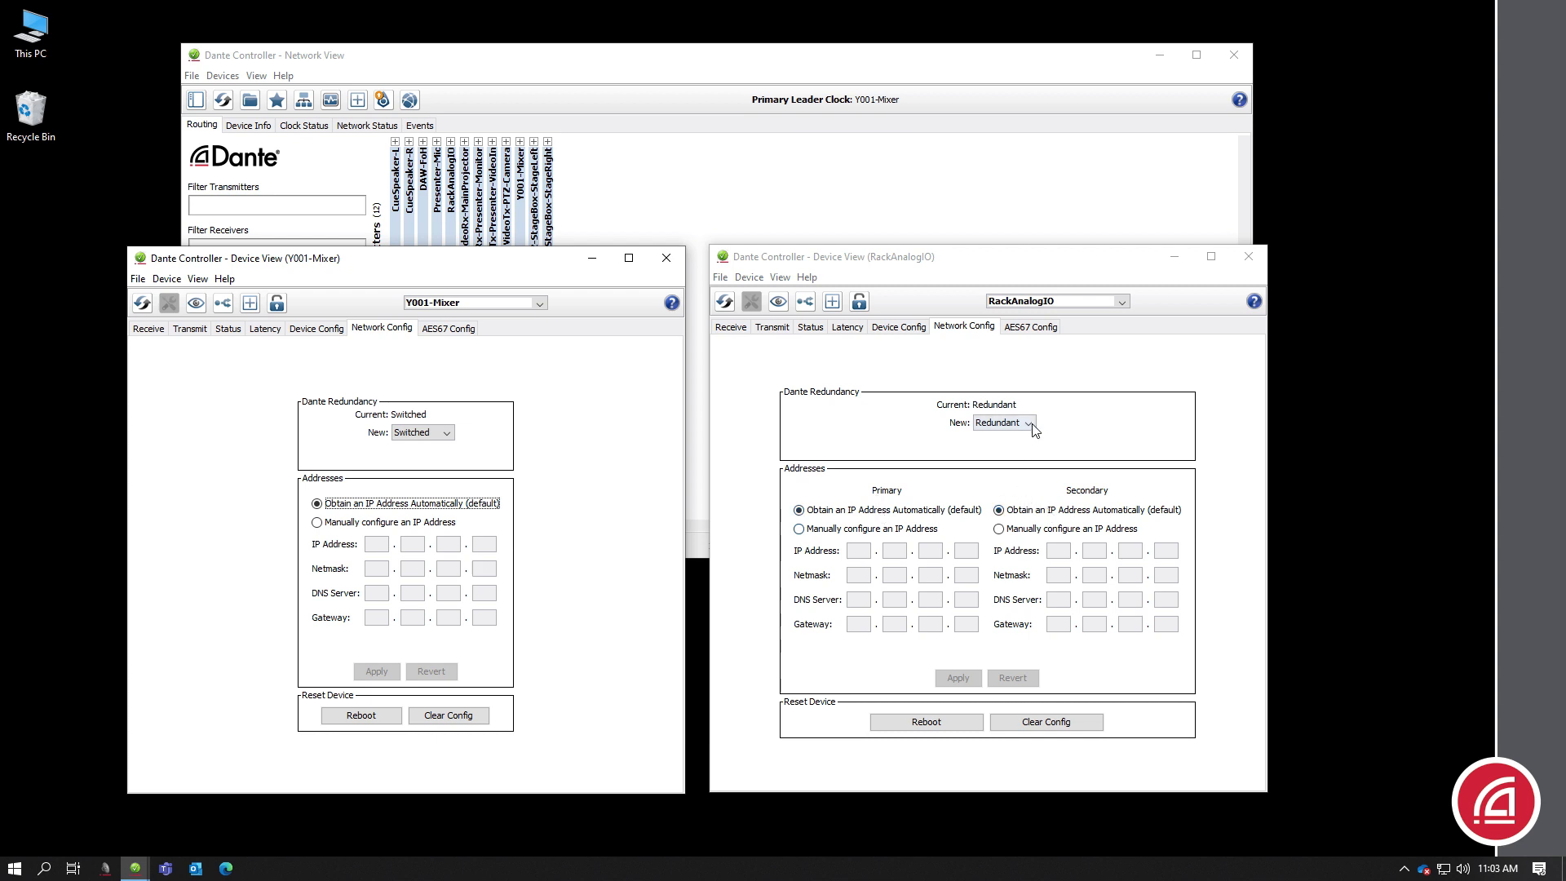
click(1004, 422)
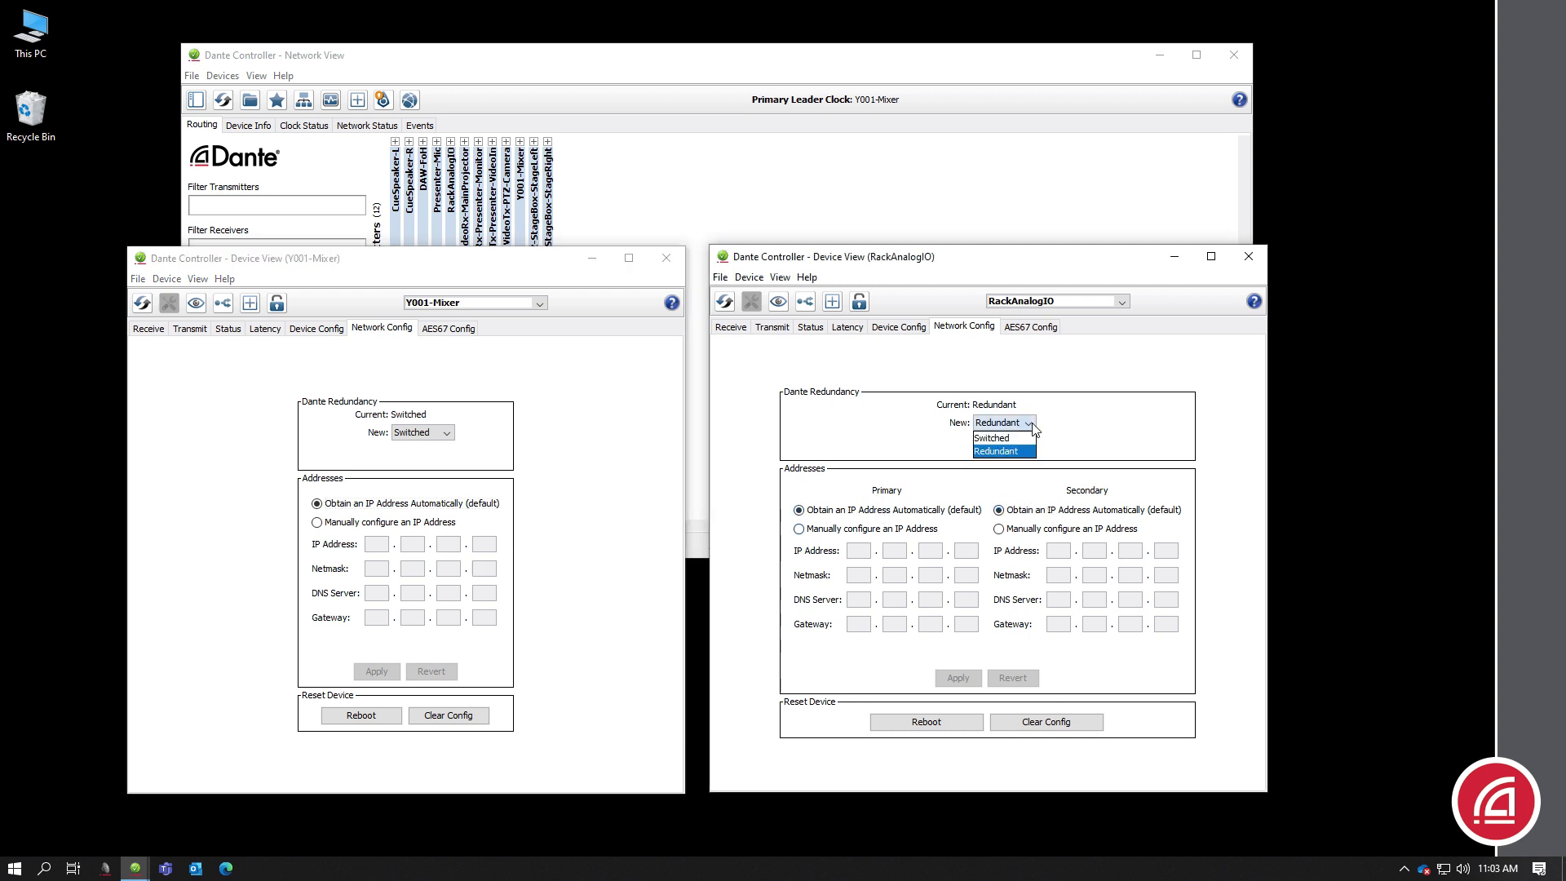